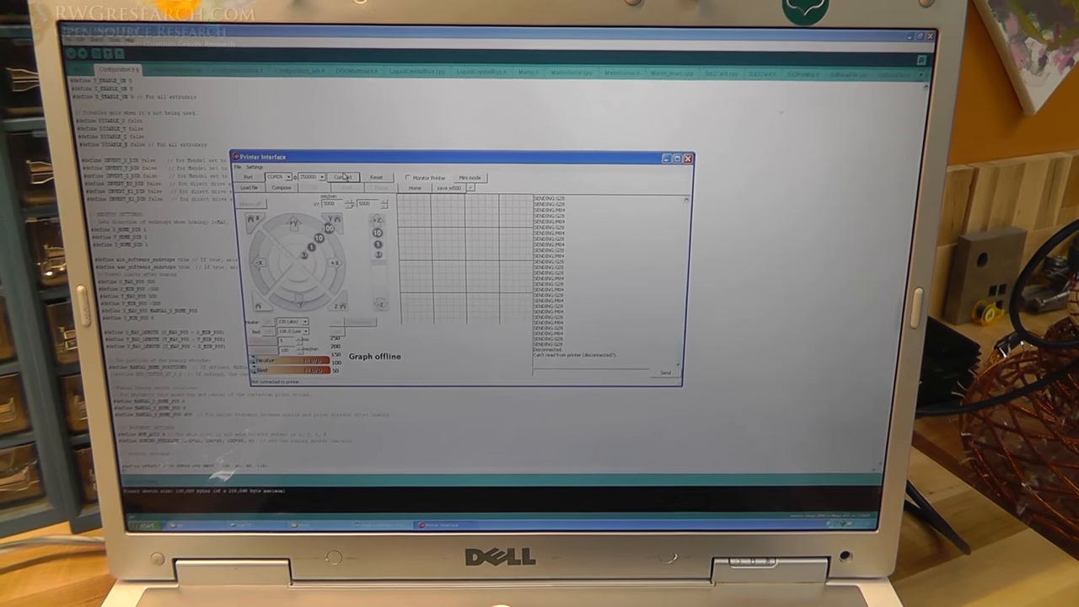
Step: Connect to the delta printer from the Printer Interface
{"action": "left_click", "coordinate": [344, 177]}
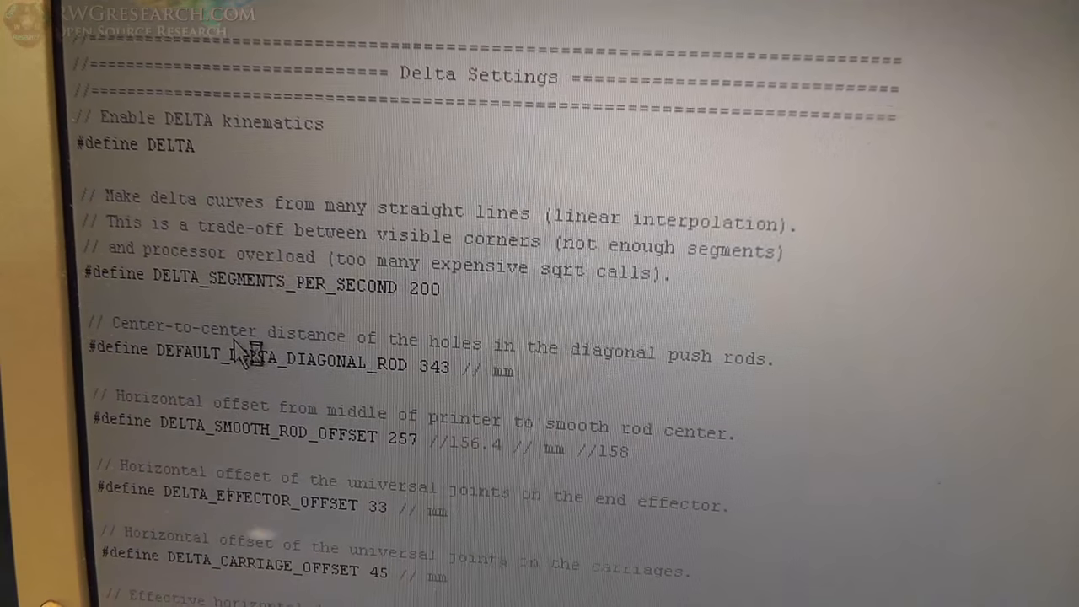
Step: Scroll Configuration.h to the Delta Settings showing rod length 343 mm and offset 257 mm
{"action": "scroll", "scroll_direction": "down", "scroll_amount": 3}
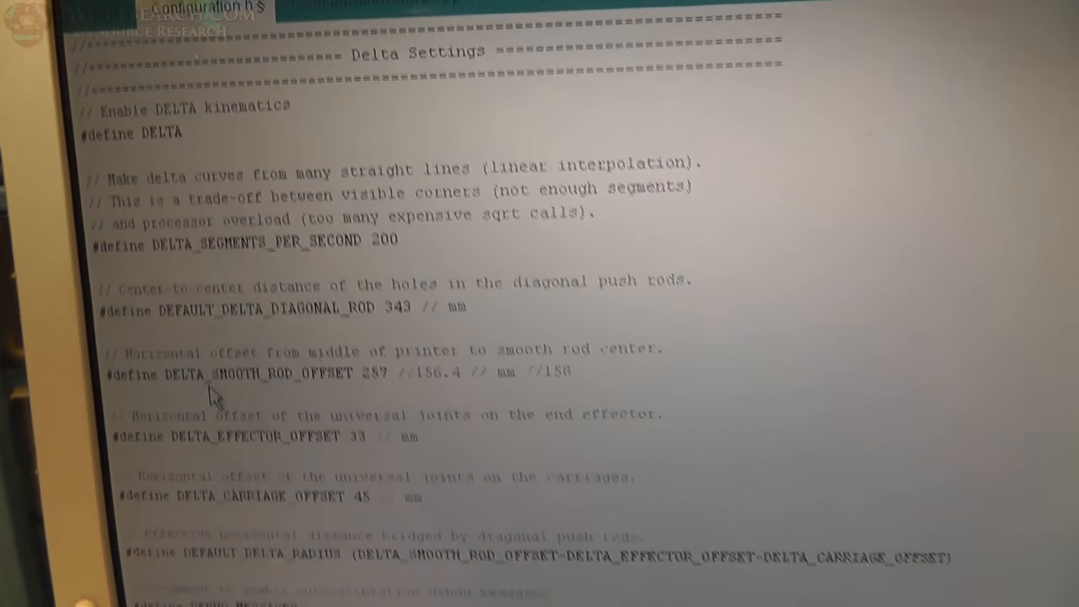
{"action": "scroll", "scroll_direction": "down", "scroll_amount": 3}
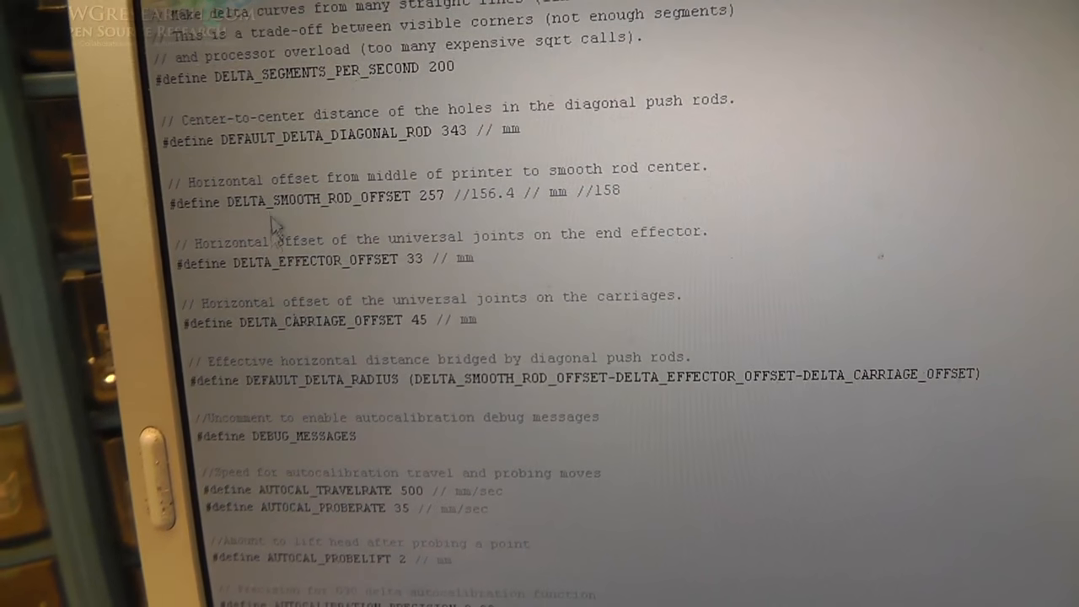